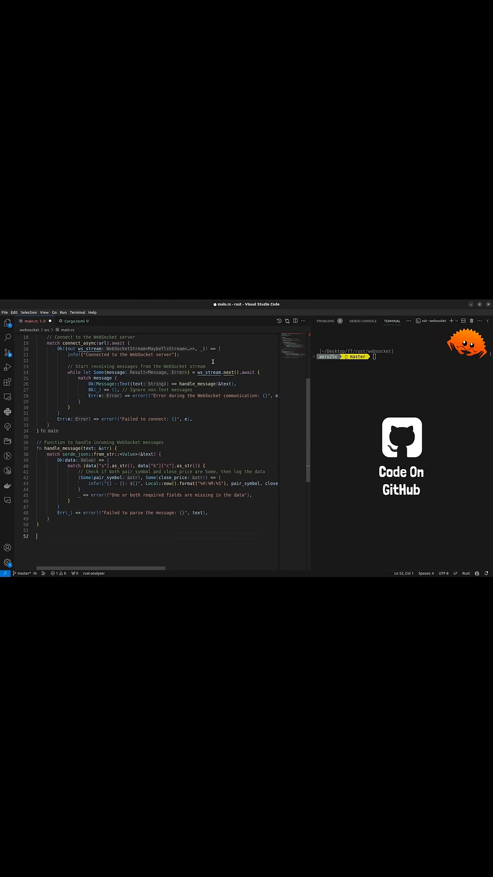
left_click(71, 321)
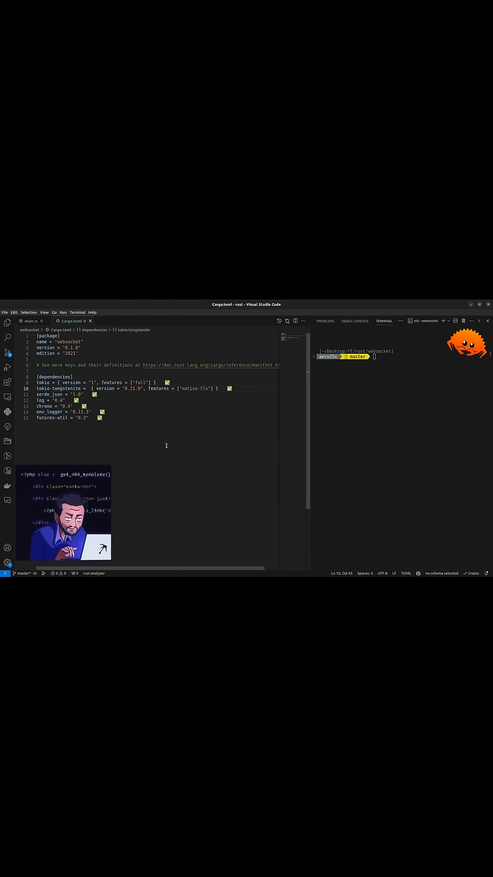
left_click(32, 321)
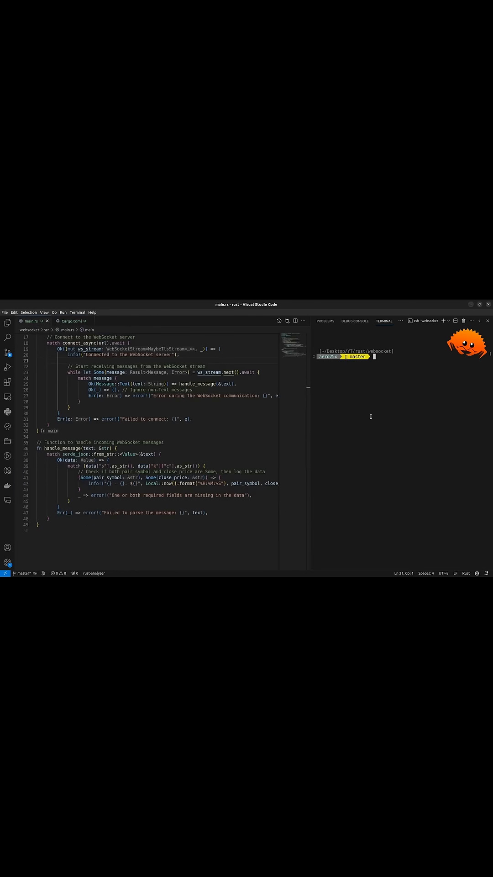